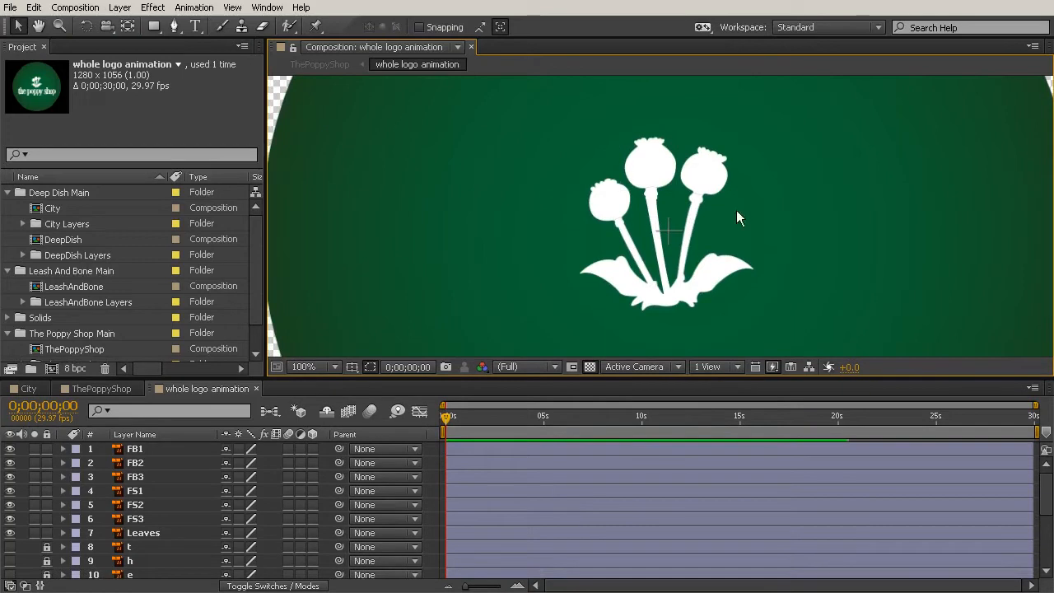
mouse_move(439, 424)
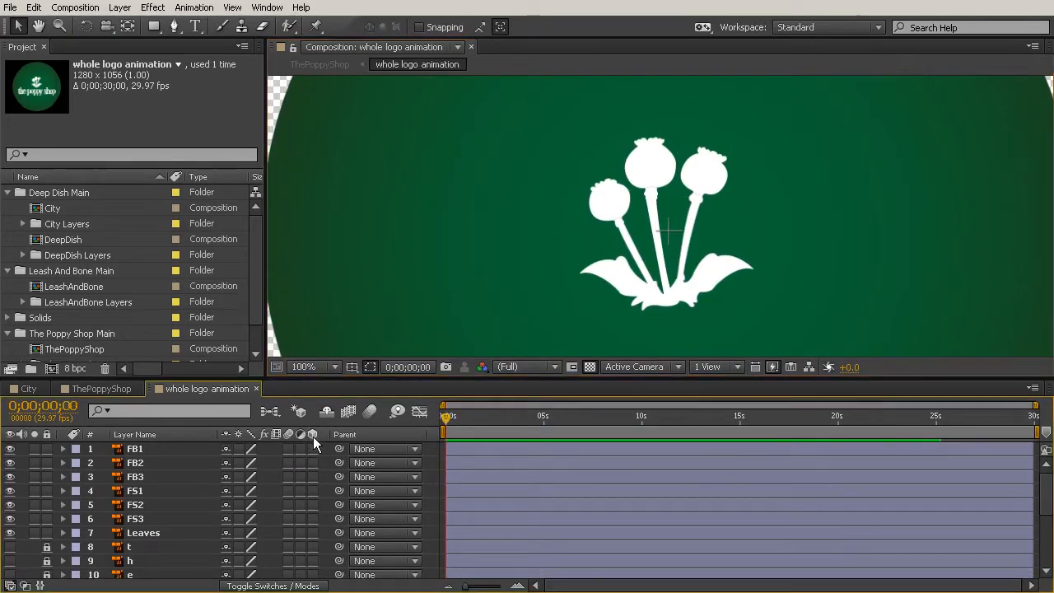
Select the Leaves layer as the part of the poppy logo to rig.
click(144, 532)
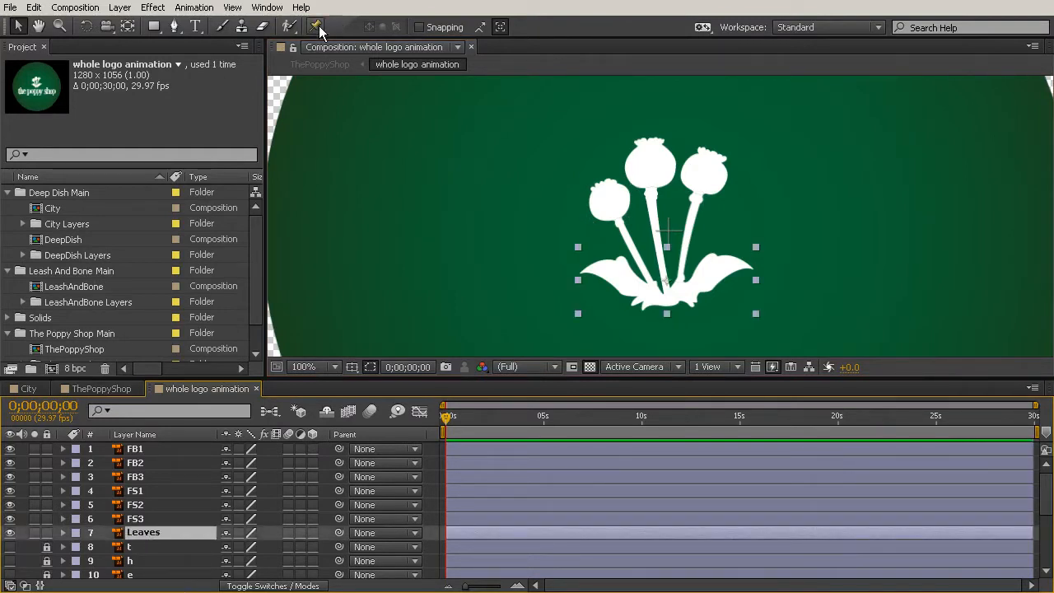
mouse_move(315, 27)
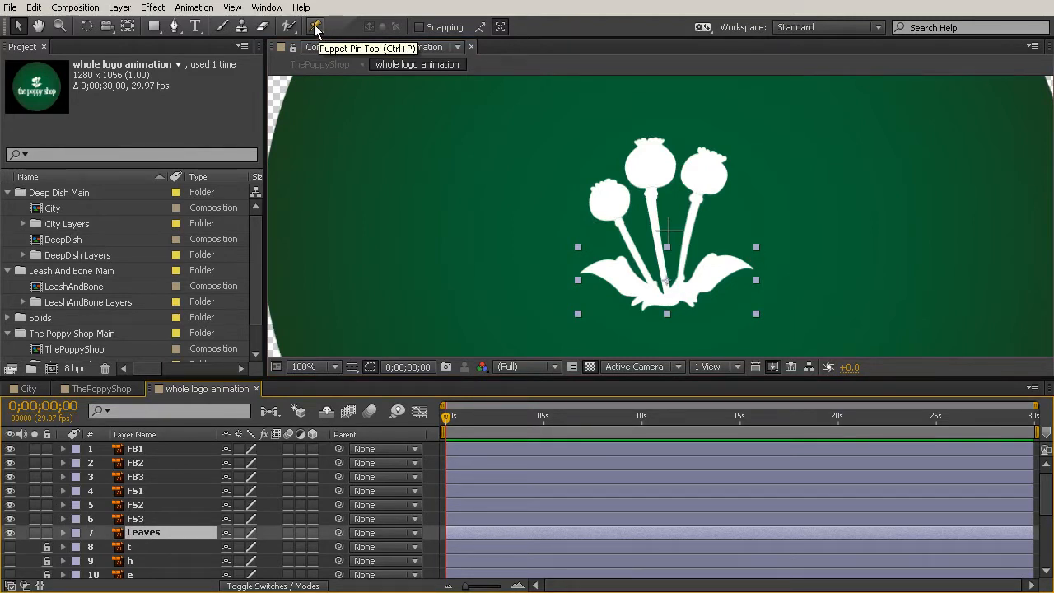
With the Puppet Pin tool, add pins starting at the right leaf tip and along the leaves.
click(316, 26)
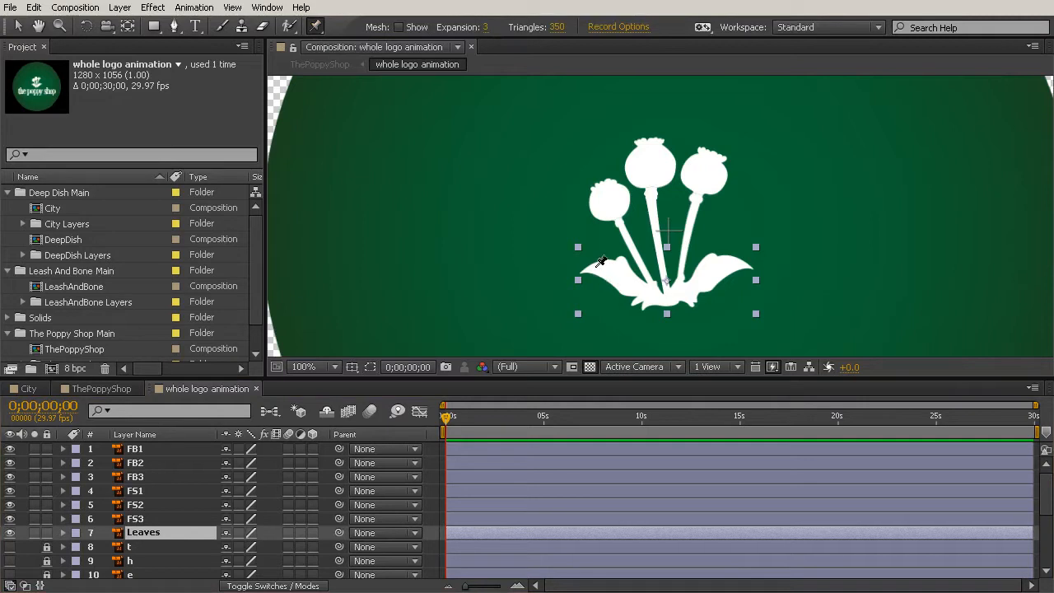
mouse_move(750, 266)
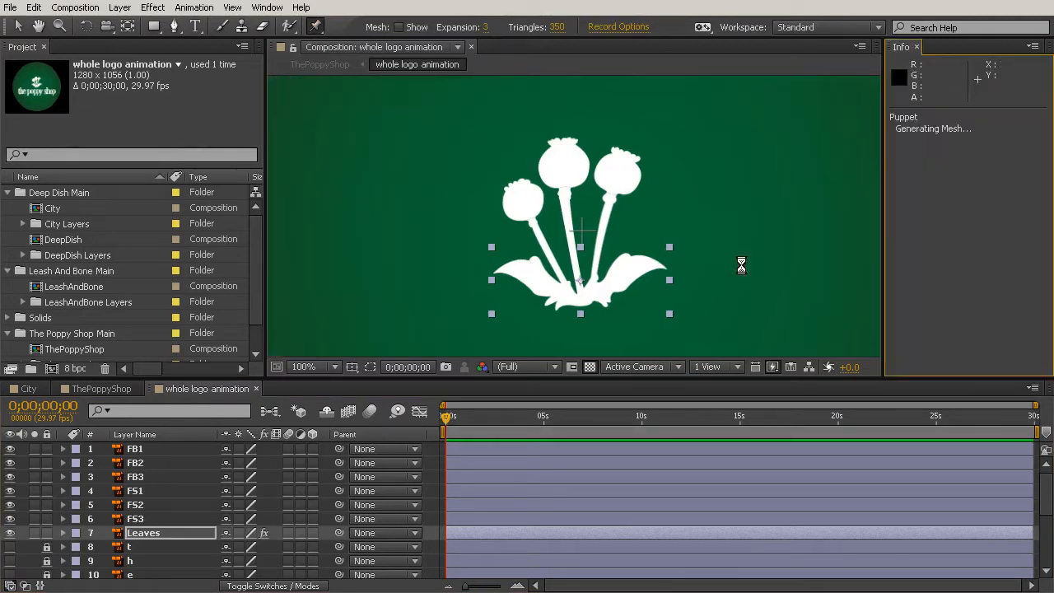
click(646, 262)
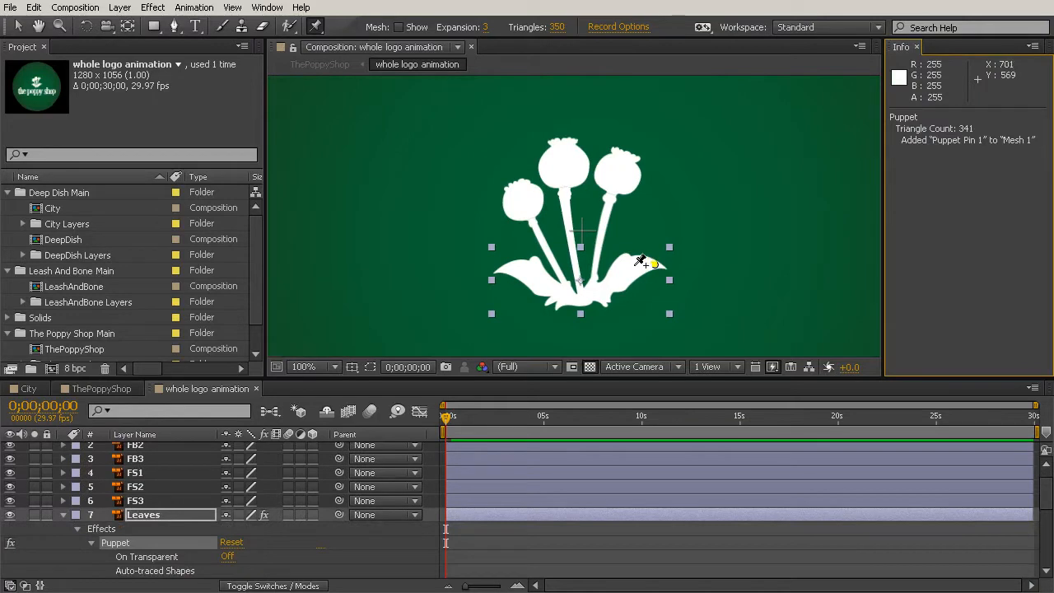
click(617, 274)
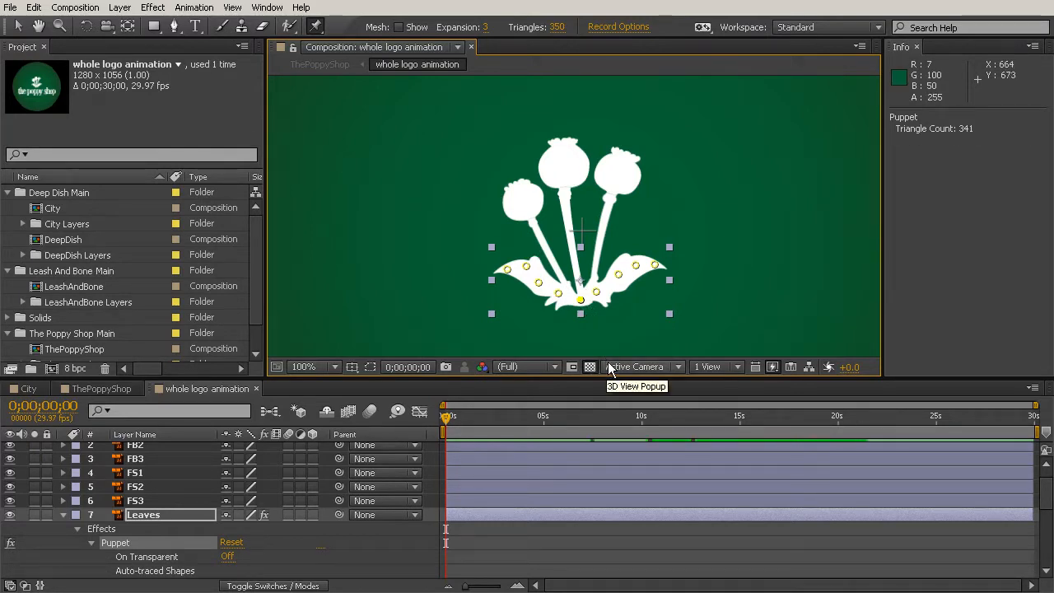
mouse_move(646, 365)
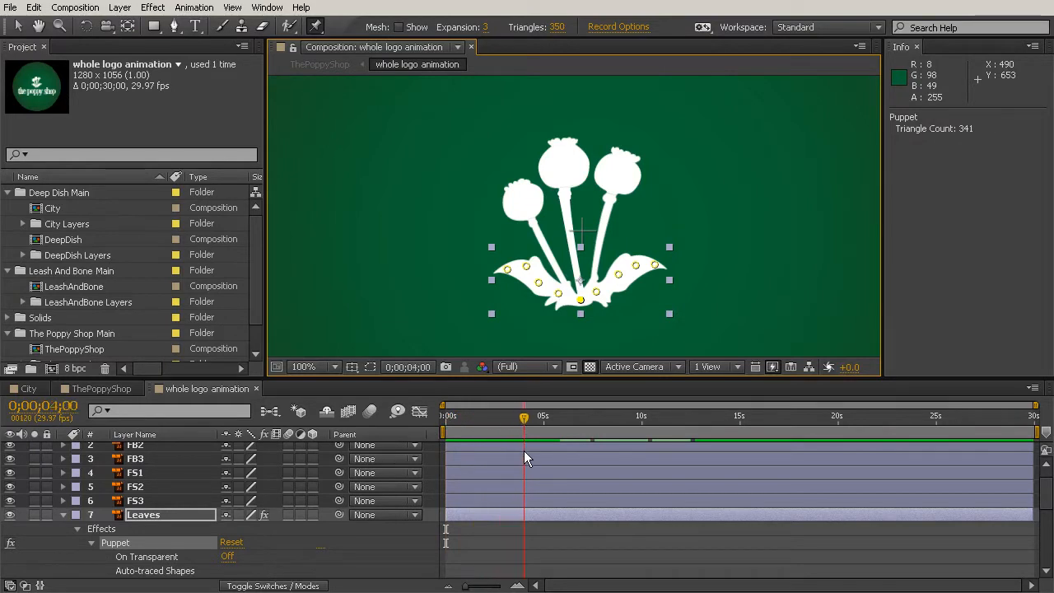
Return the current time to the start of the composition.
click(508, 416)
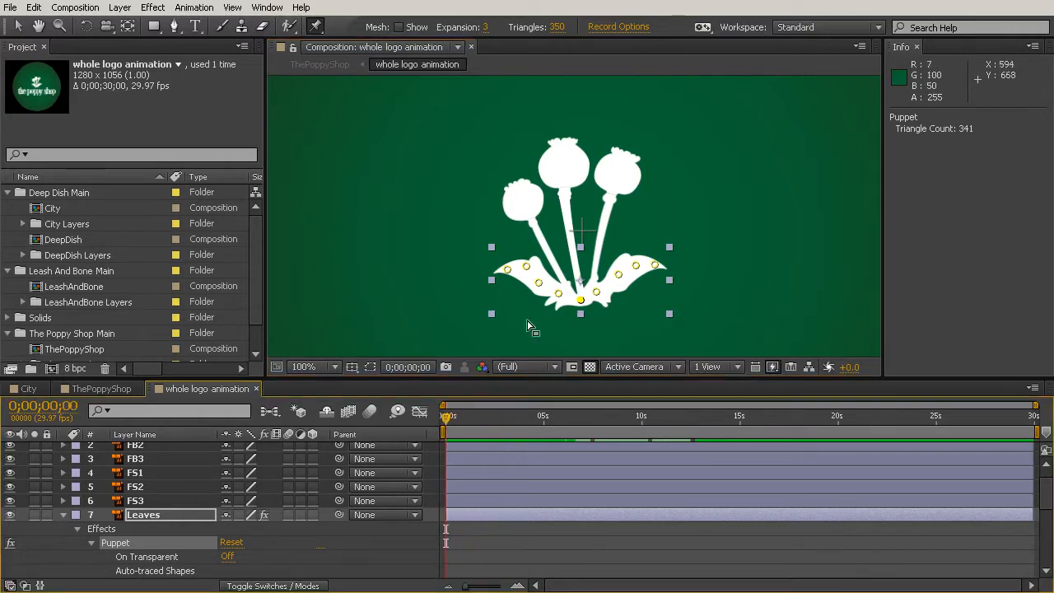
mouse_move(540, 288)
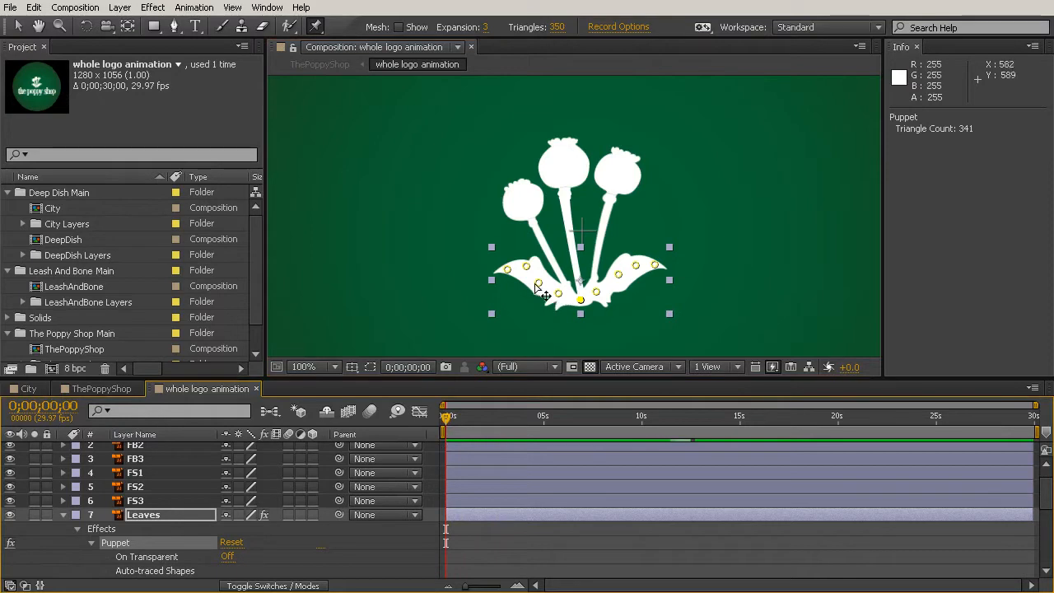
mouse_move(655, 259)
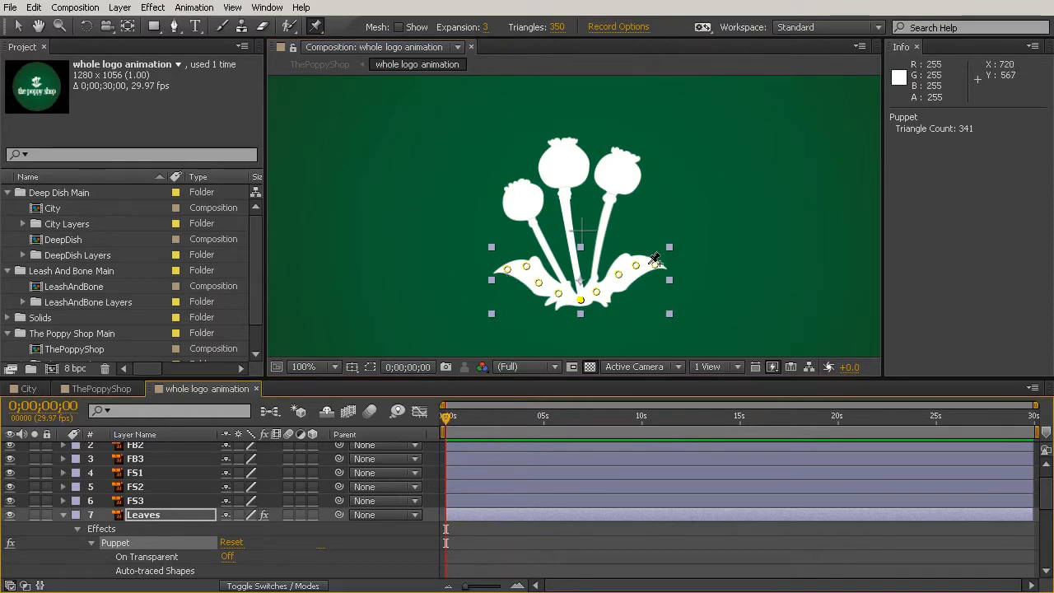
mouse_move(539, 262)
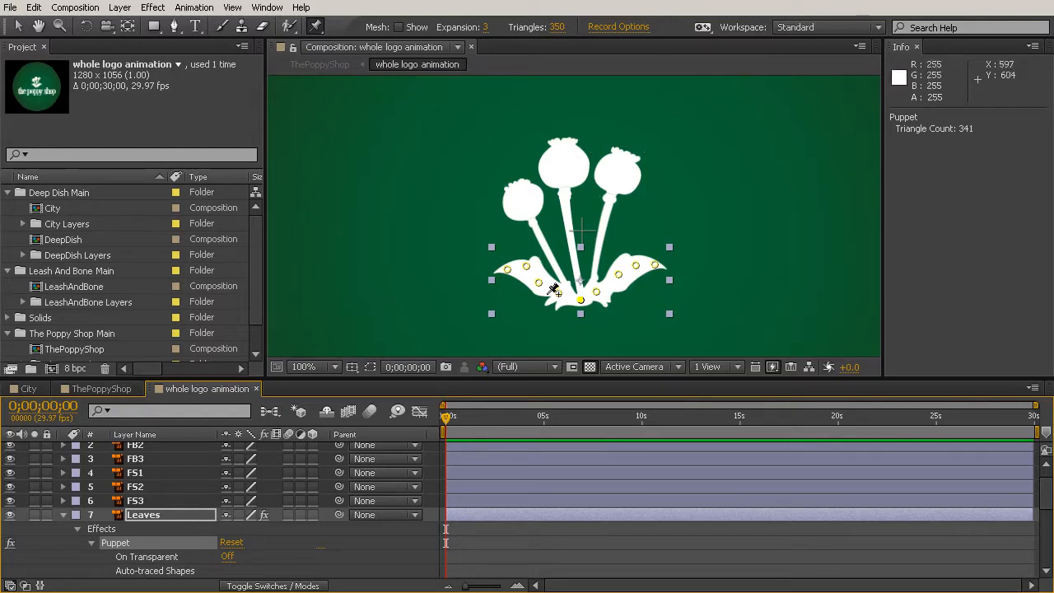
mouse_move(485, 383)
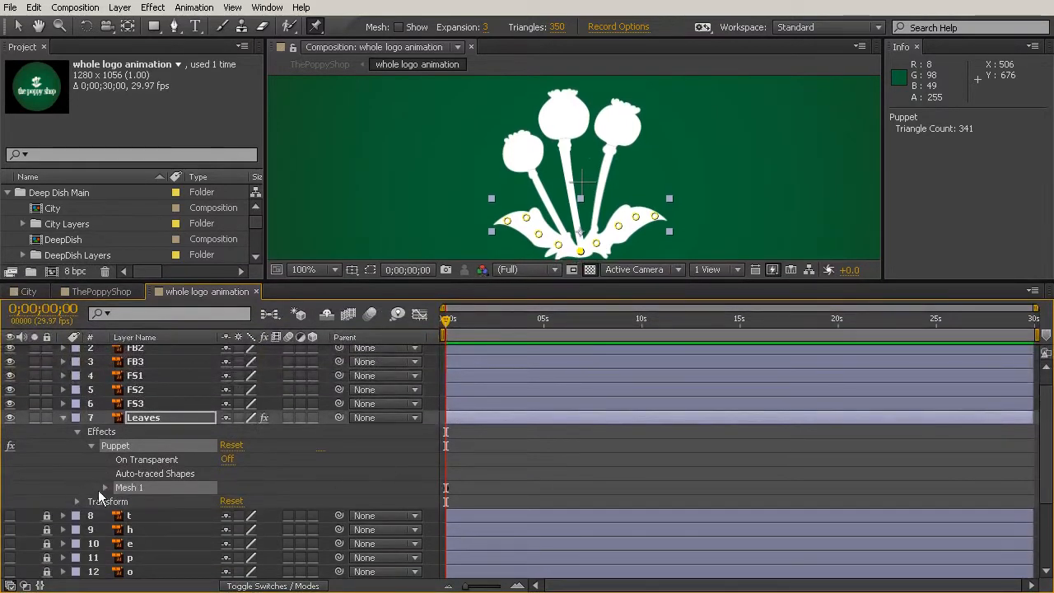
Reveal Mesh 1's pins and shift their open-leaf position keyframes to about 1;20.
click(105, 487)
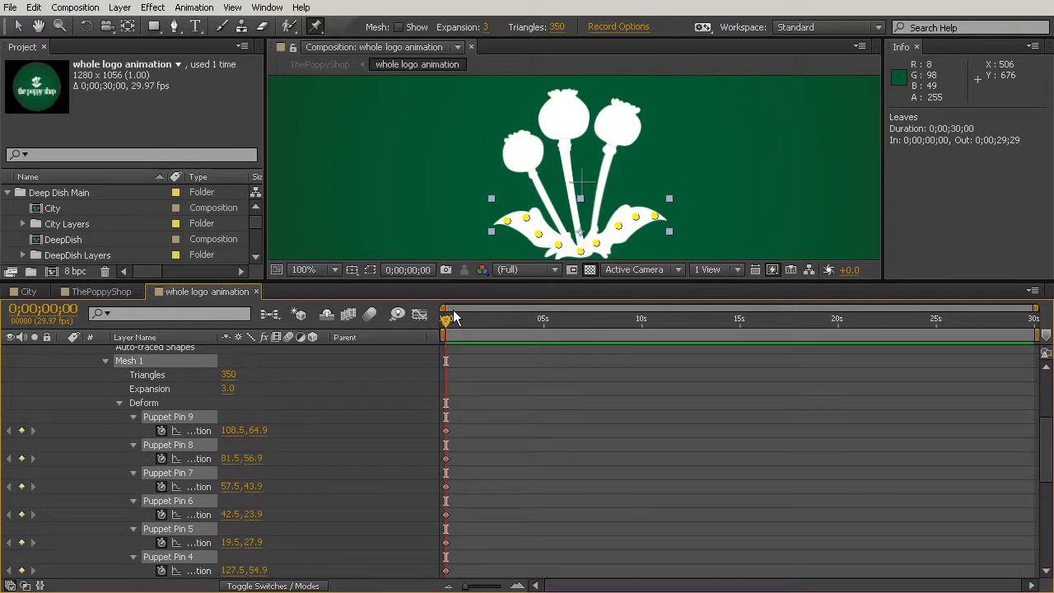
drag(445, 311, 460, 312)
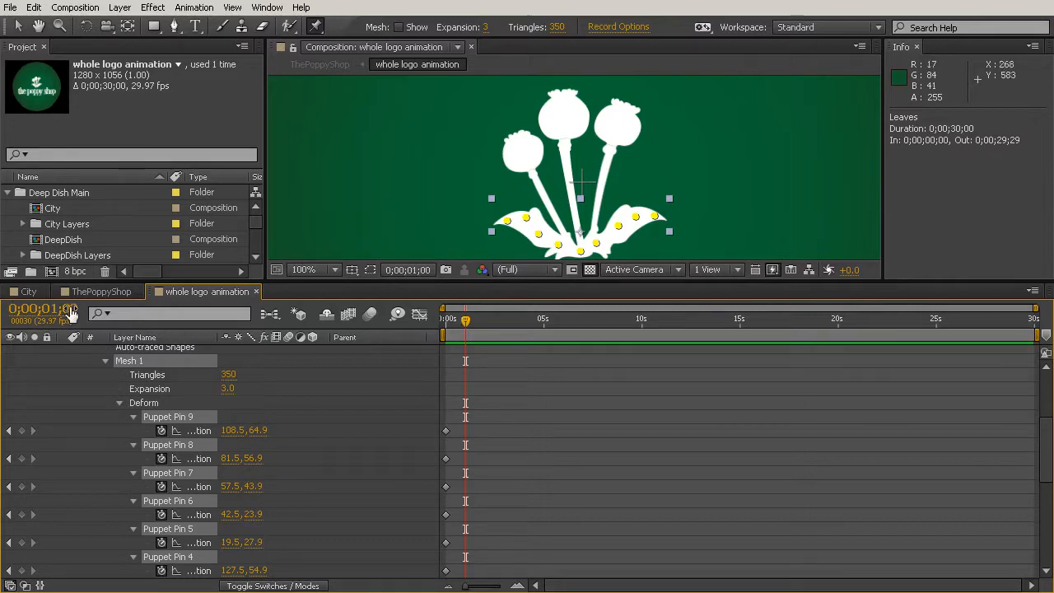
mouse_move(327, 315)
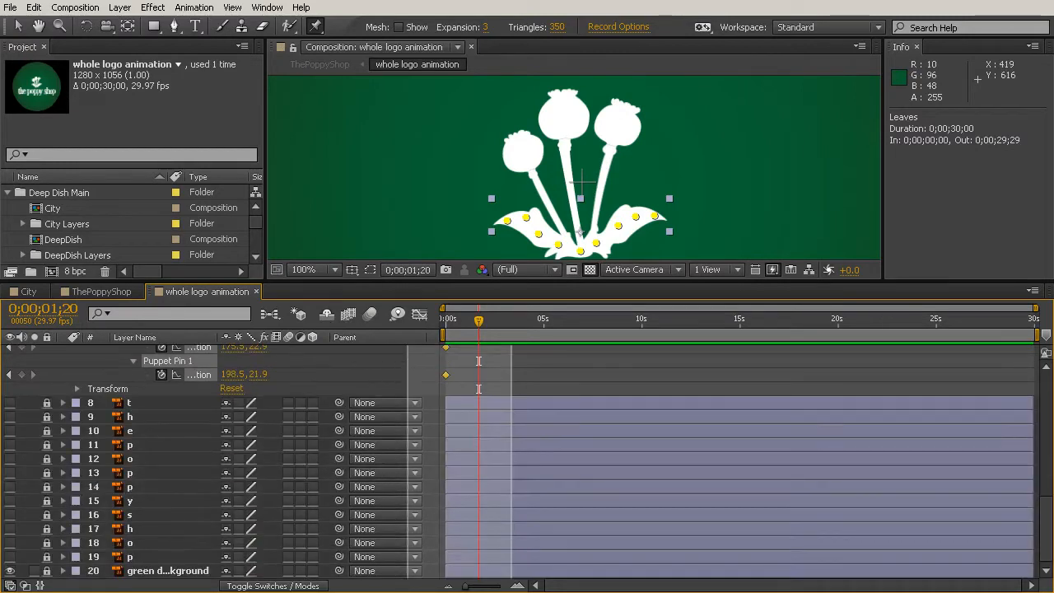
click(473, 376)
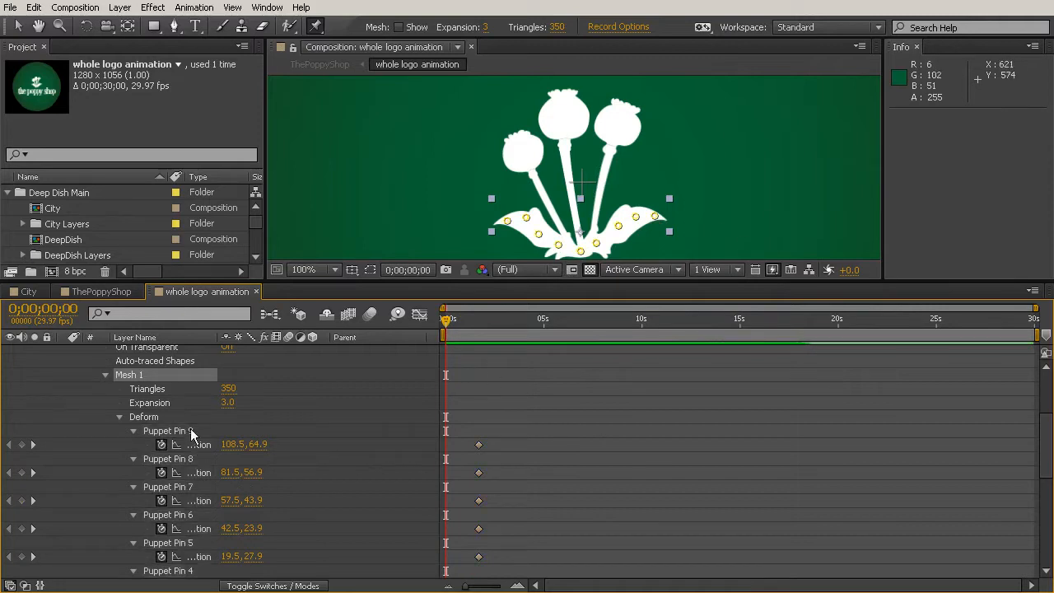
At time 0, drag the right leaf tip and next pin inward to curl the leaves into a bud.
click(169, 430)
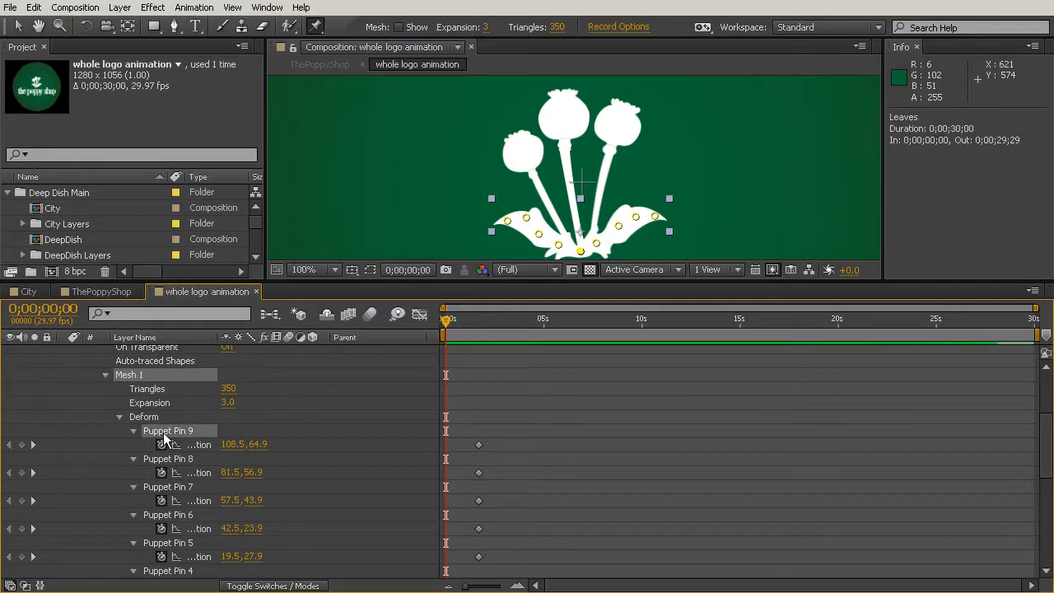
mouse_move(667, 239)
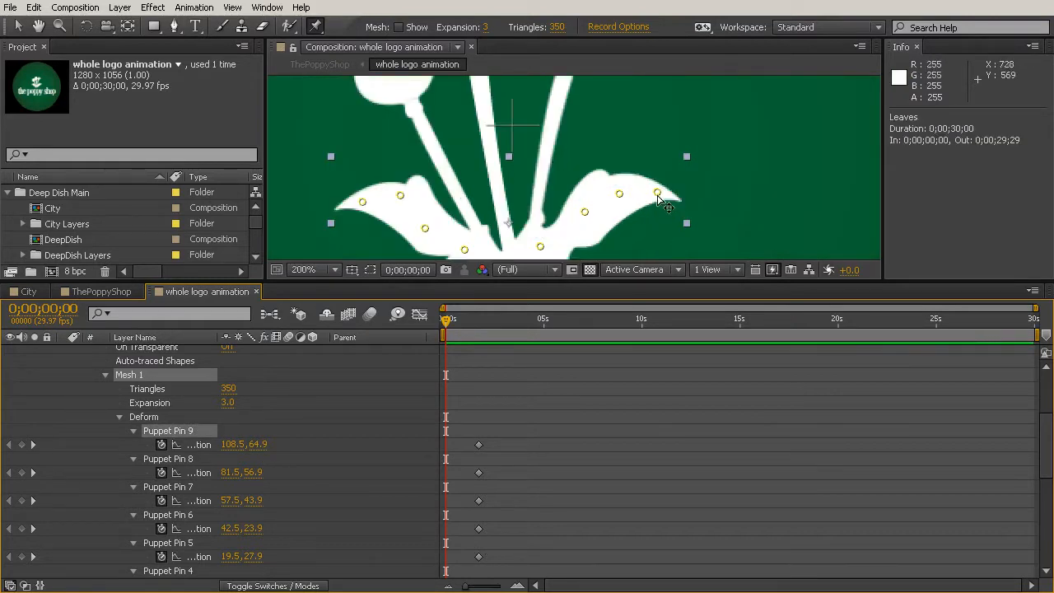
click(657, 196)
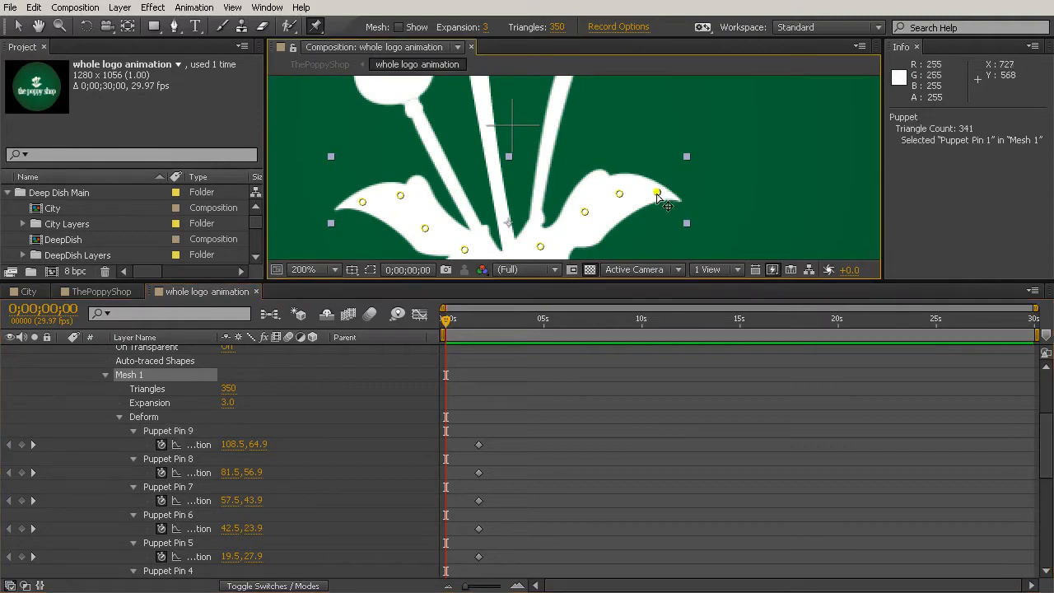
drag(658, 195, 539, 191)
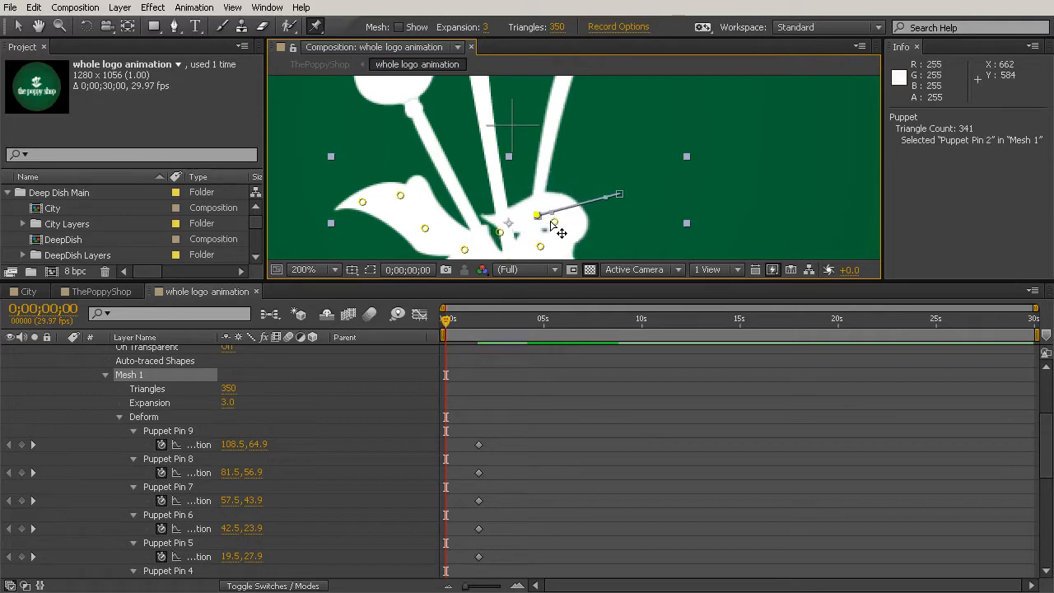
click(537, 215)
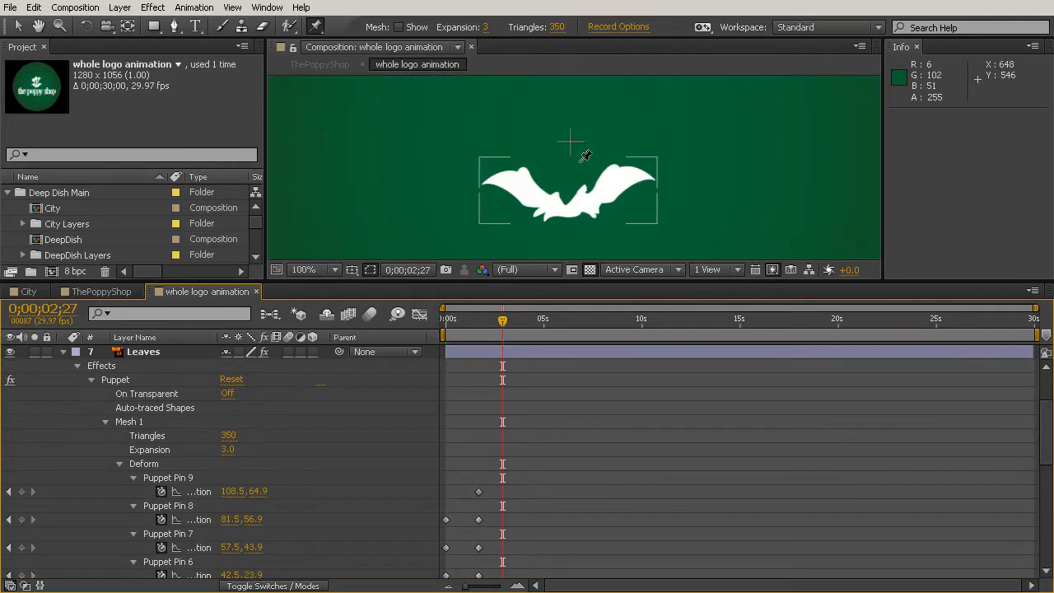
Scrub the timeline to preview the soloed leaves partway through opening.
drag(503, 321, 474, 321)
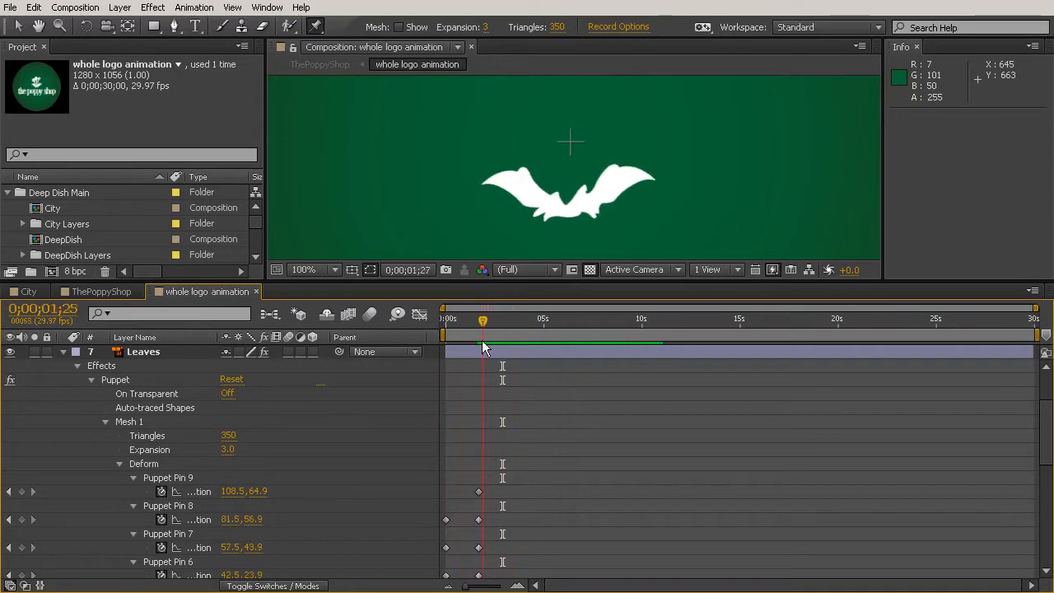
Near 0;25, bend the right leaf pins into a half-curled pose between bud and open spread.
drag(482, 320, 463, 320)
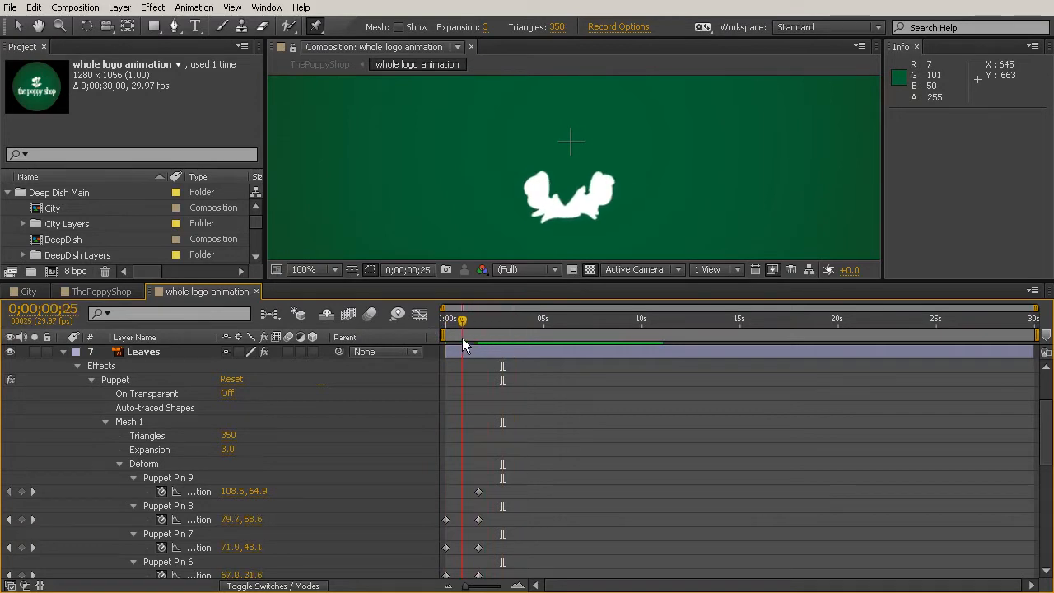
click(144, 351)
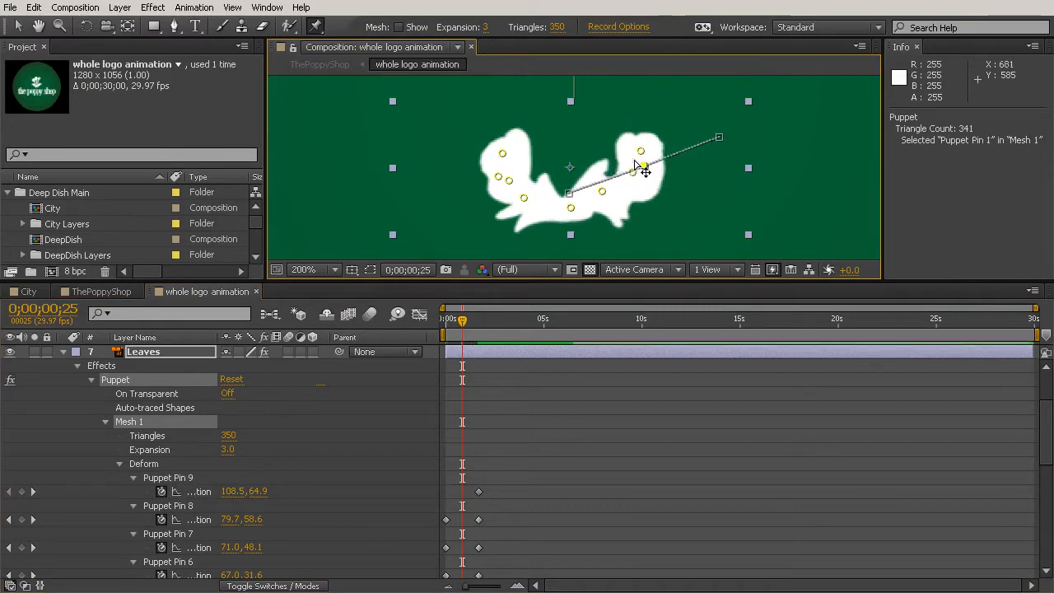
drag(642, 152, 581, 189)
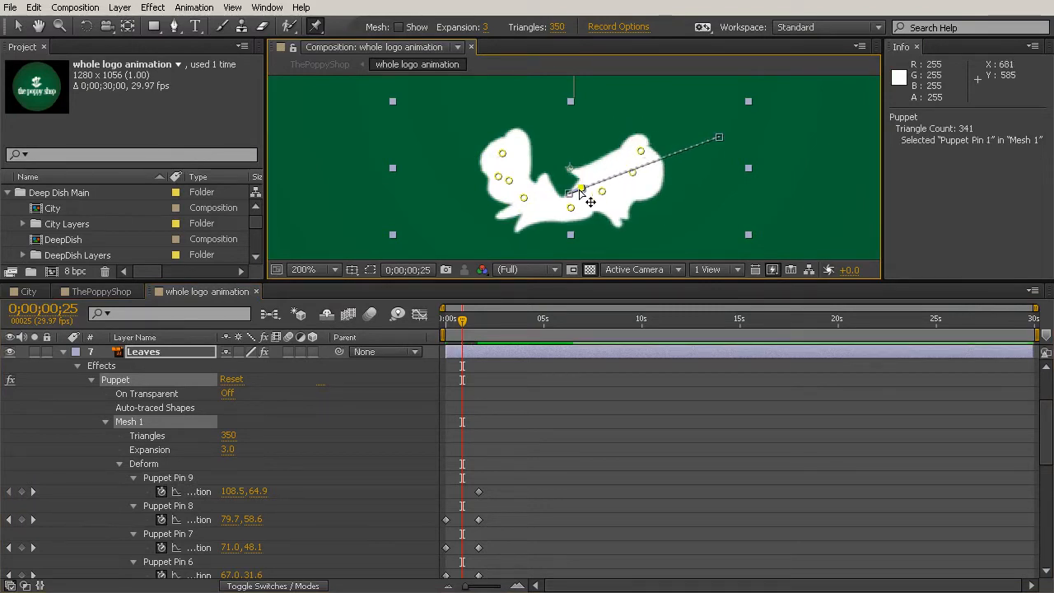
drag(580, 189, 601, 140)
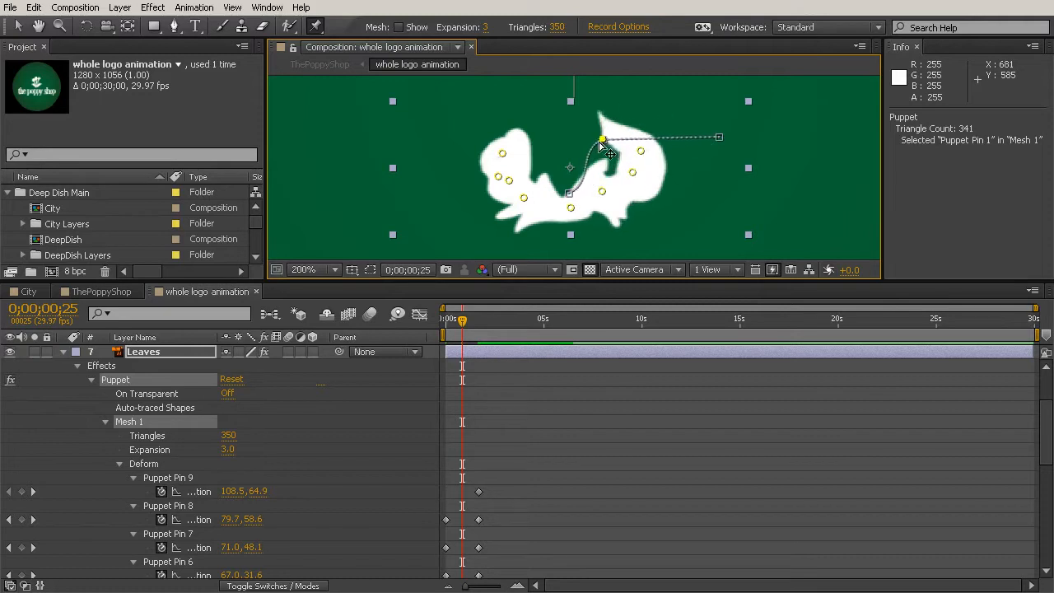
drag(603, 139, 620, 131)
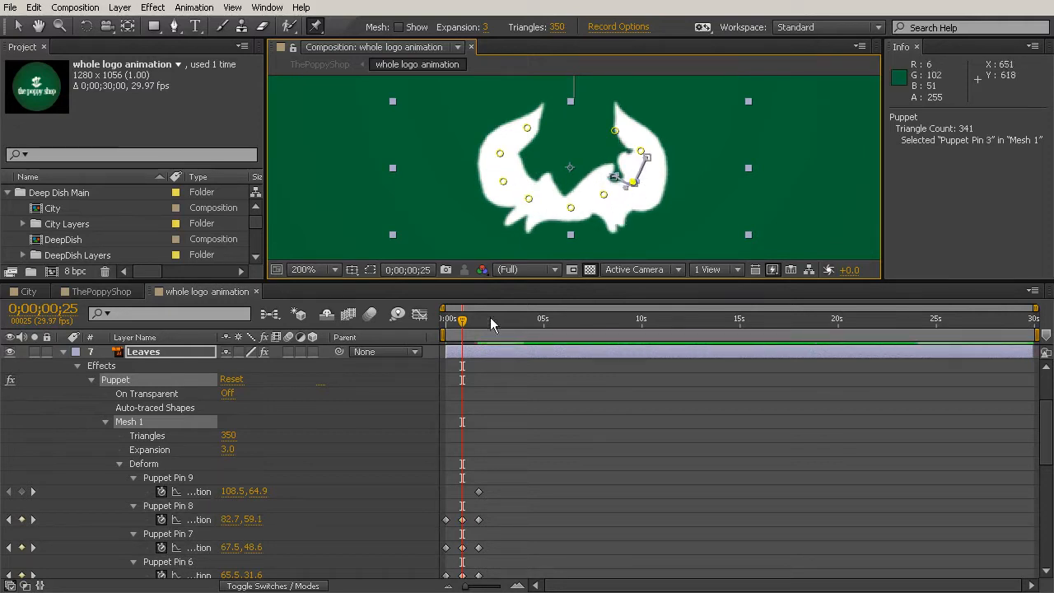
Scrub around the new keyframes to check the half-curled pose.
drag(463, 319, 457, 319)
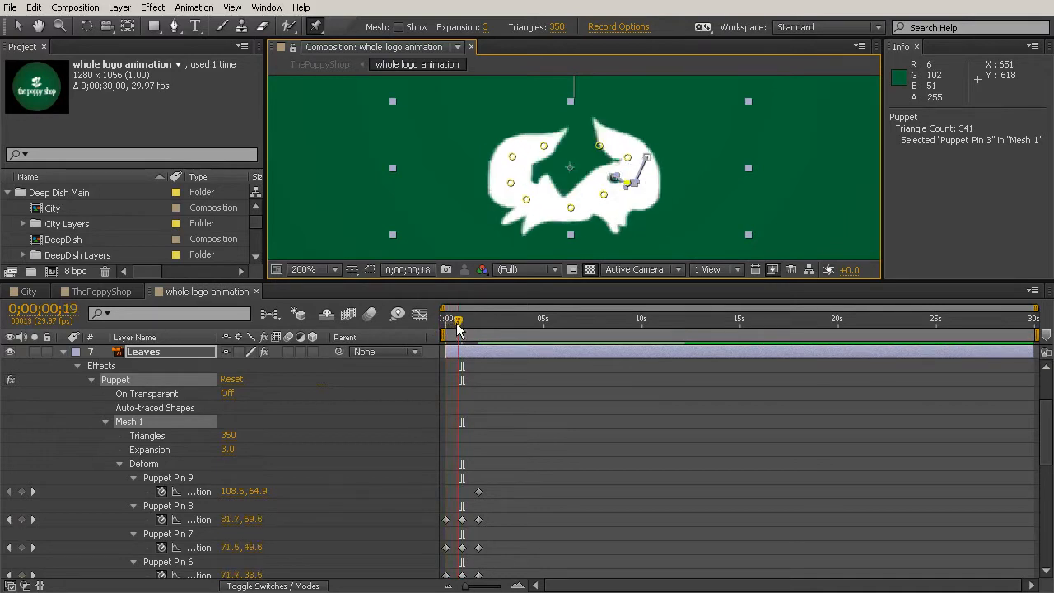
drag(457, 320, 469, 319)
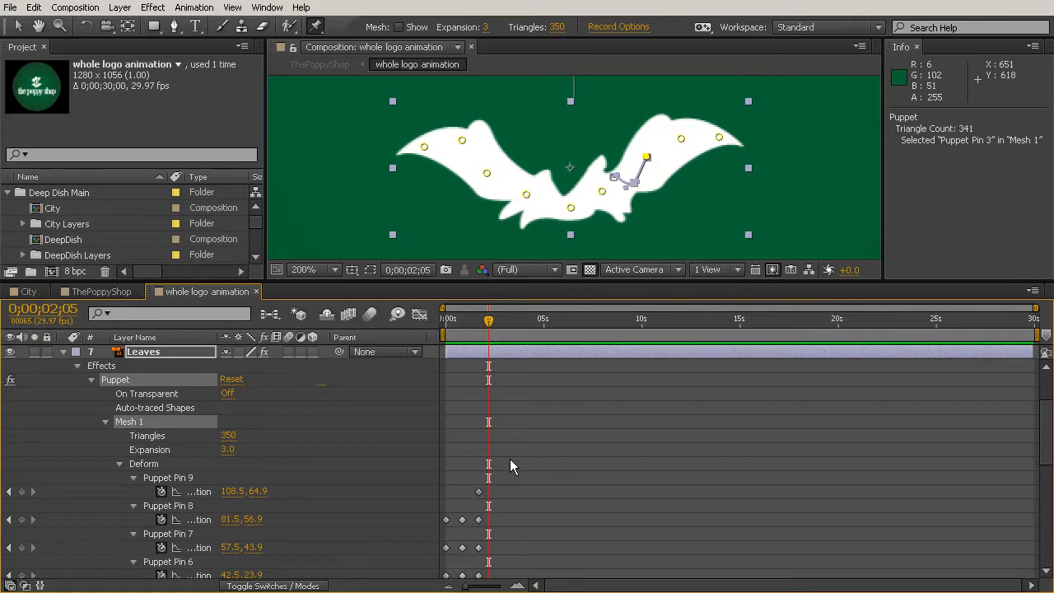
mouse_move(506, 444)
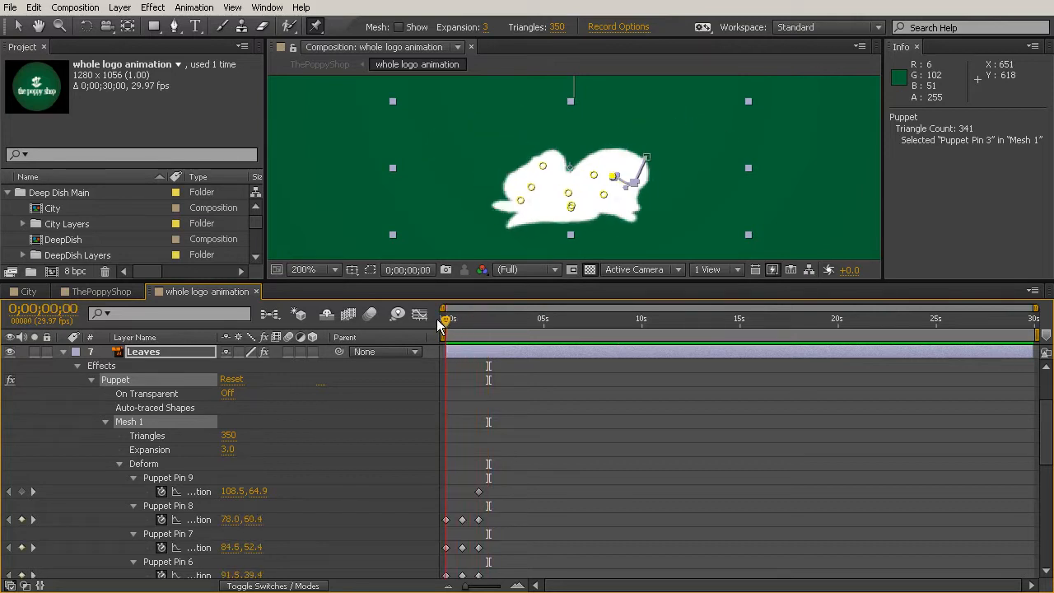
drag(445, 319, 479, 318)
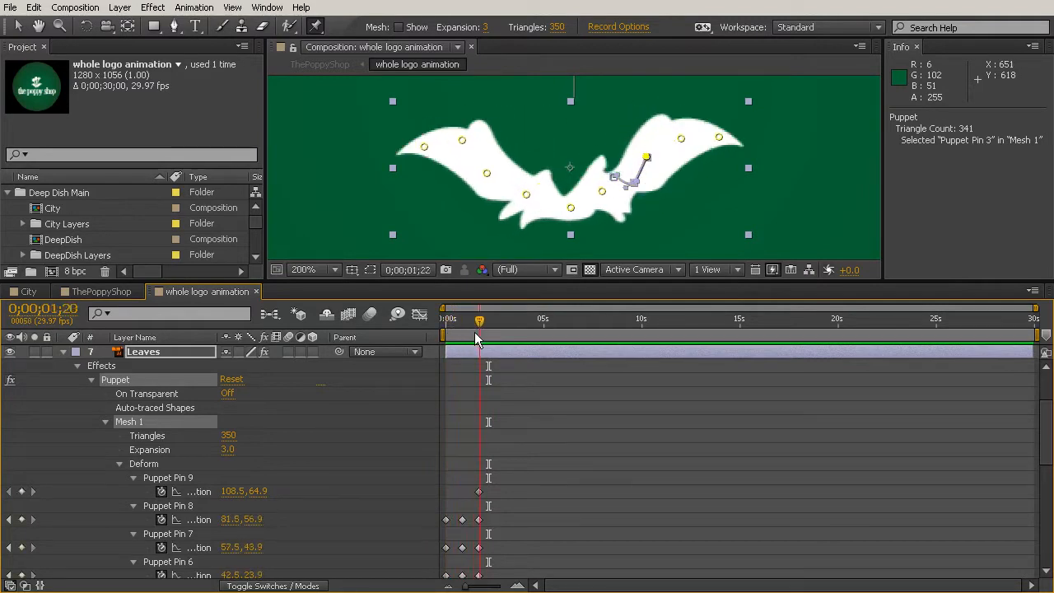
drag(480, 326, 485, 325)
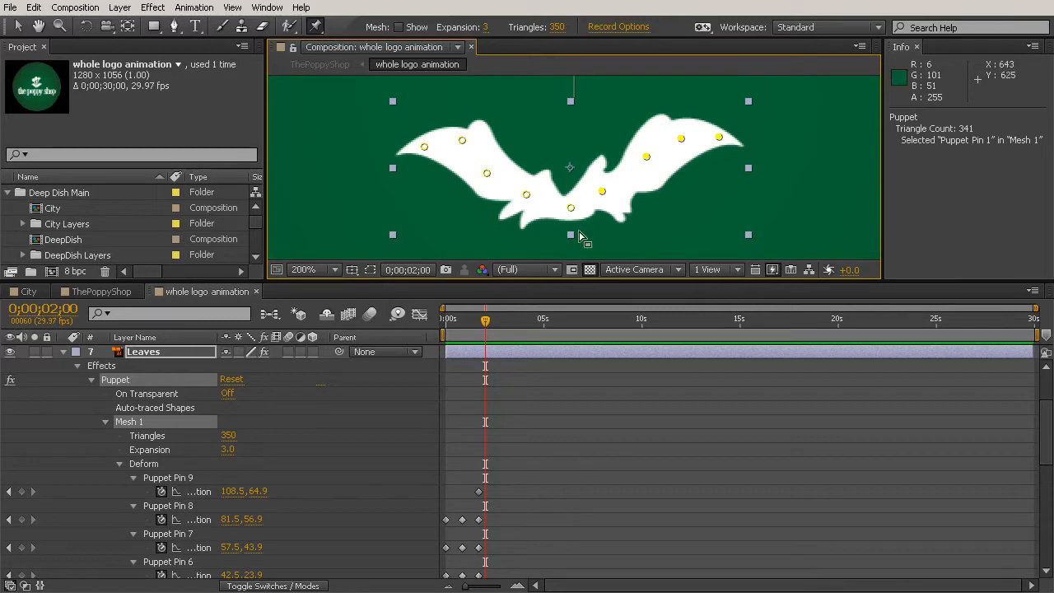
Shift Puppet Pins 1–4 keyframes about 10 frames later and scrub to preview the staggered unfurl.
scroll(down, 3)
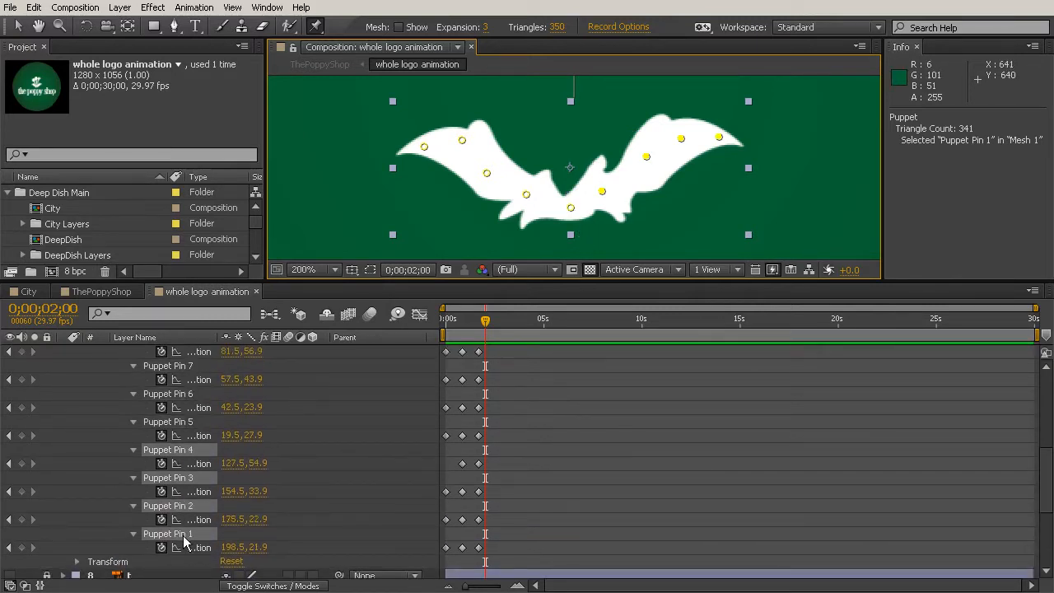
drag(485, 320, 463, 320)
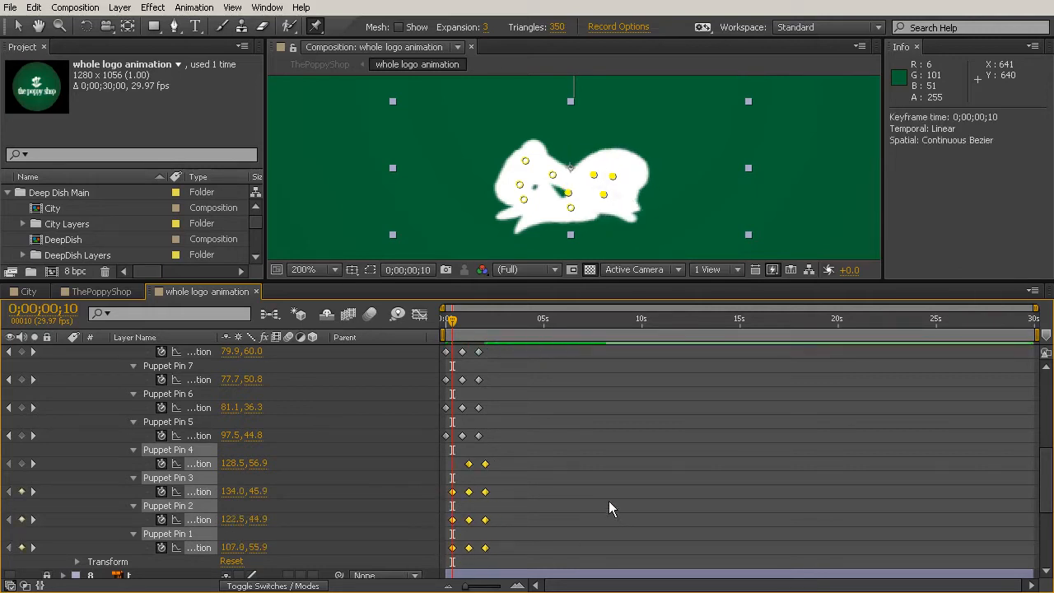
drag(451, 319, 449, 319)
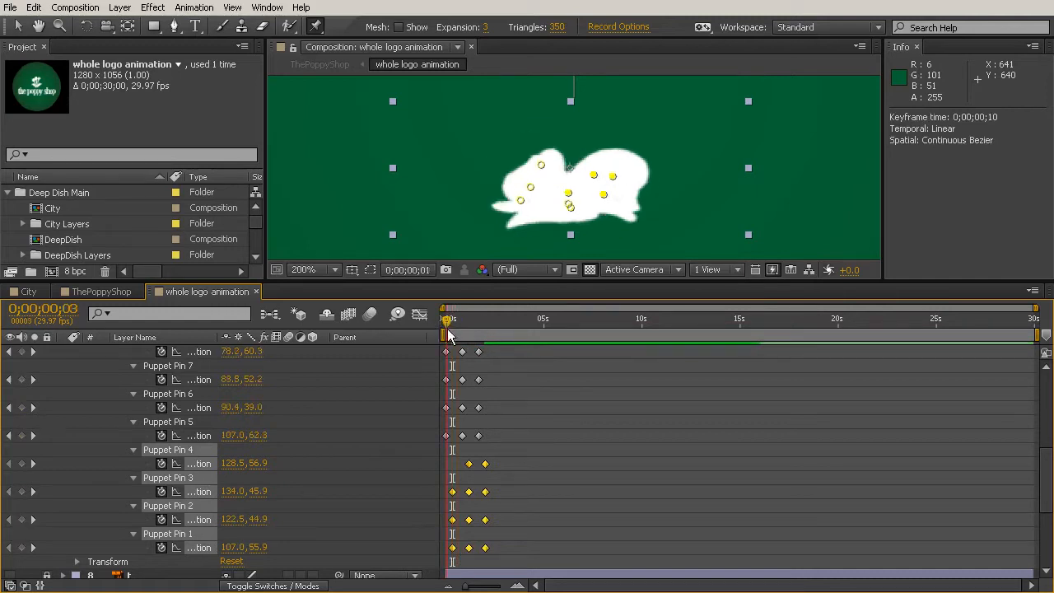
drag(448, 319, 482, 319)
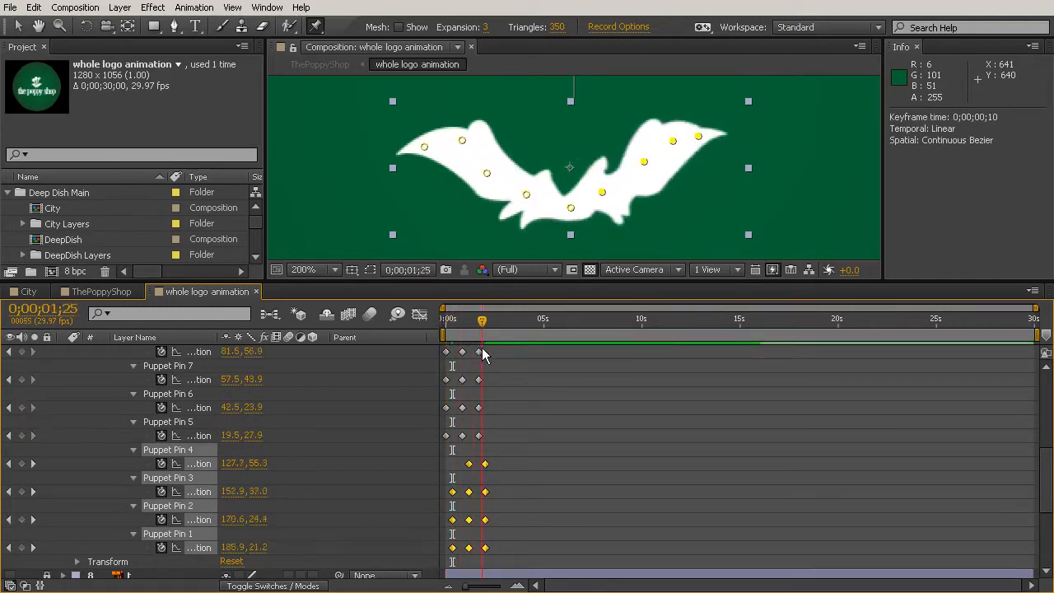
drag(481, 319, 463, 319)
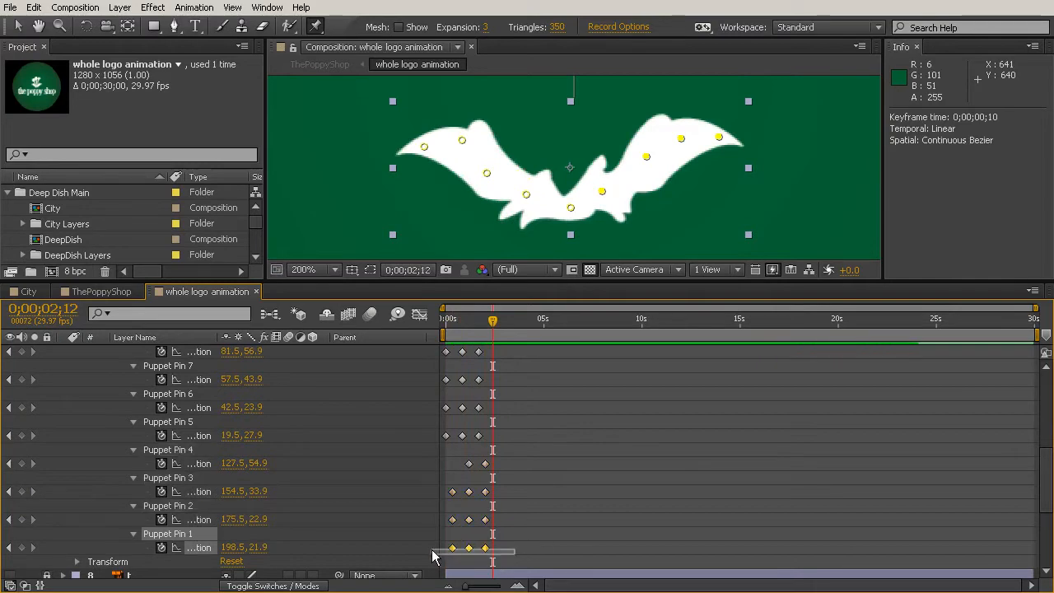
Select all leaf pin keyframes and apply Easy Ease to them.
scroll(up, 3)
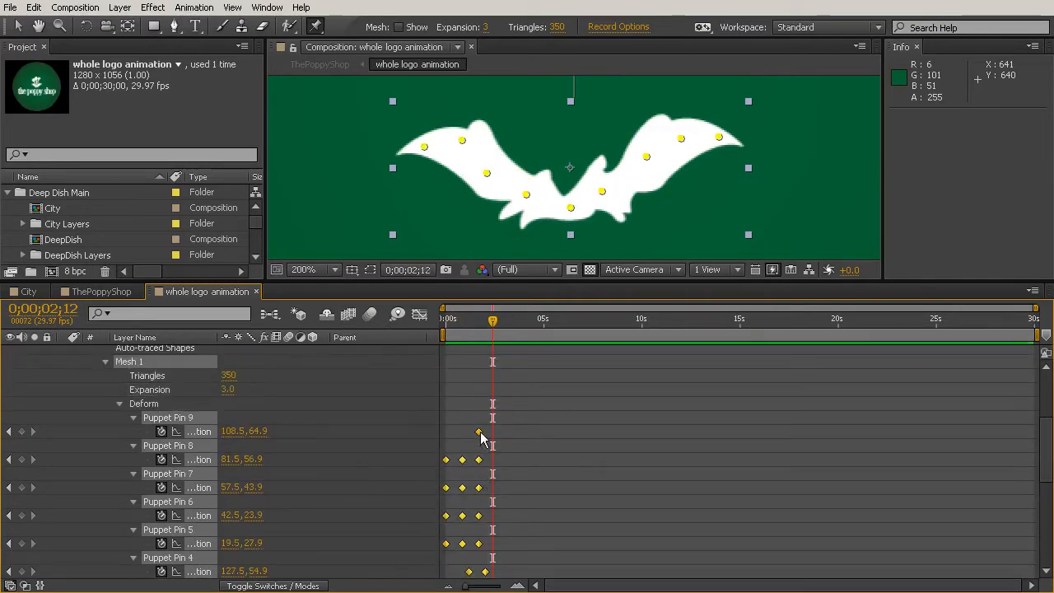
click(195, 7)
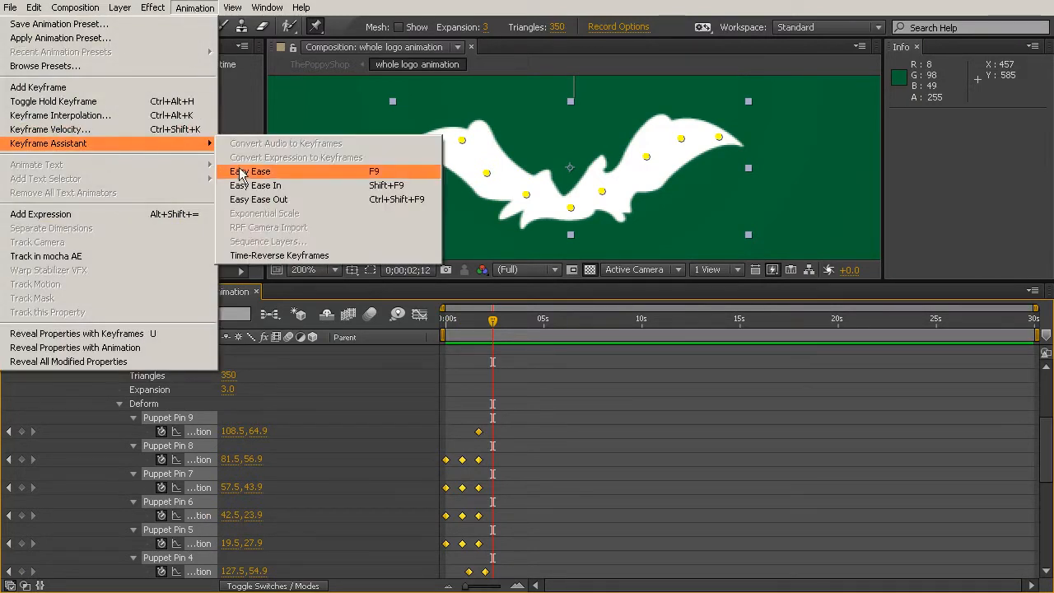
click(250, 171)
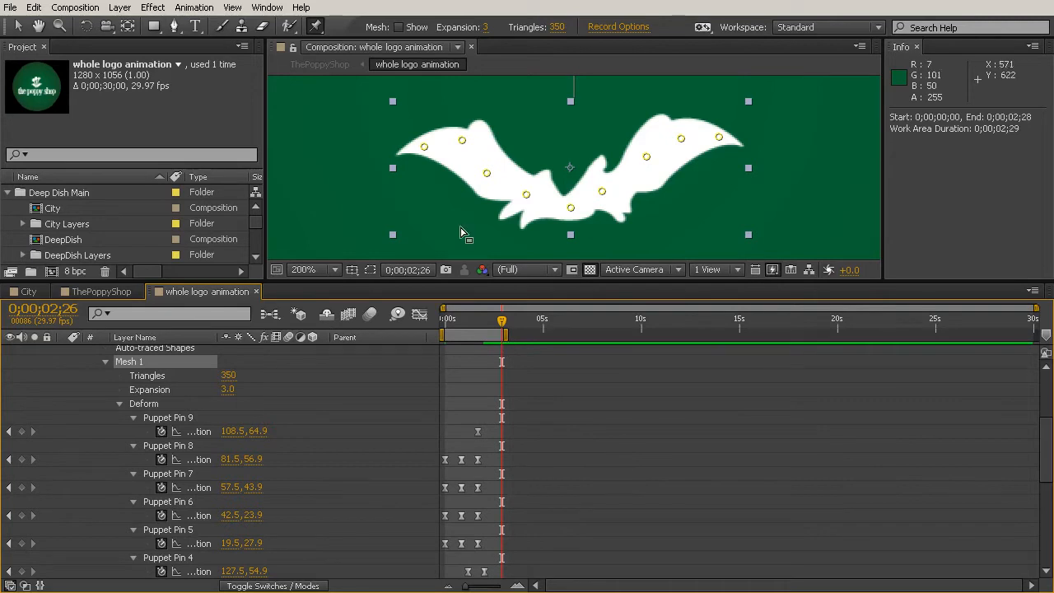
End the work area near 0;02;28 and preview the eased unfurl from the start.
key(space)
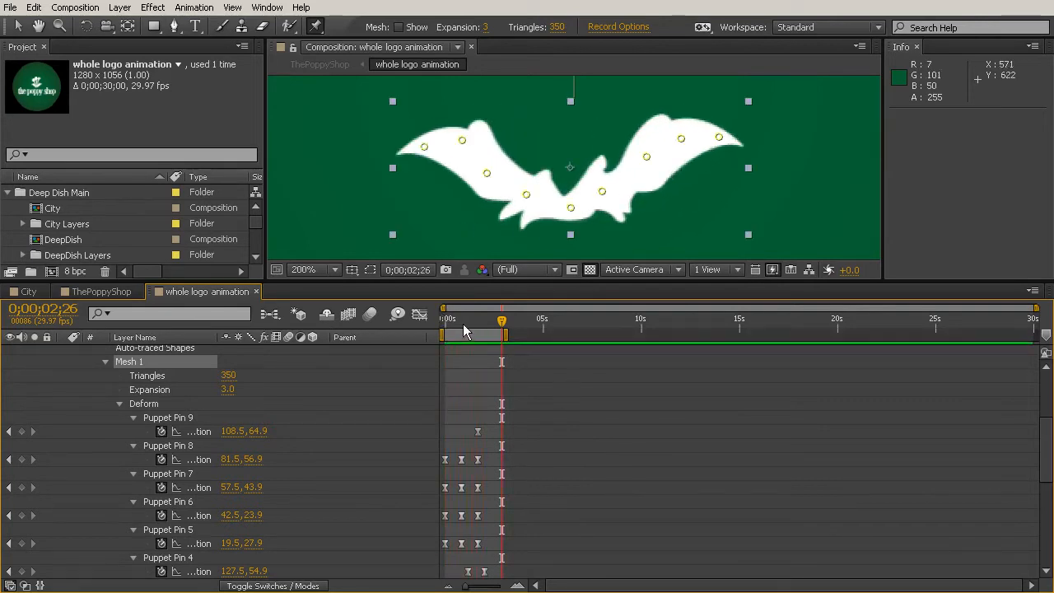
drag(501, 336, 472, 336)
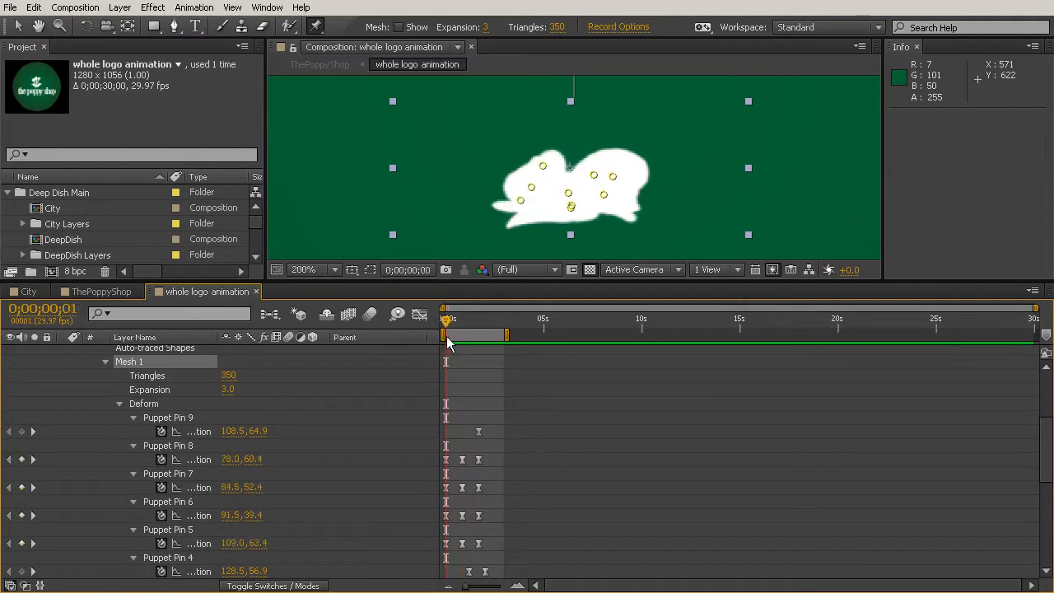
click(444, 319)
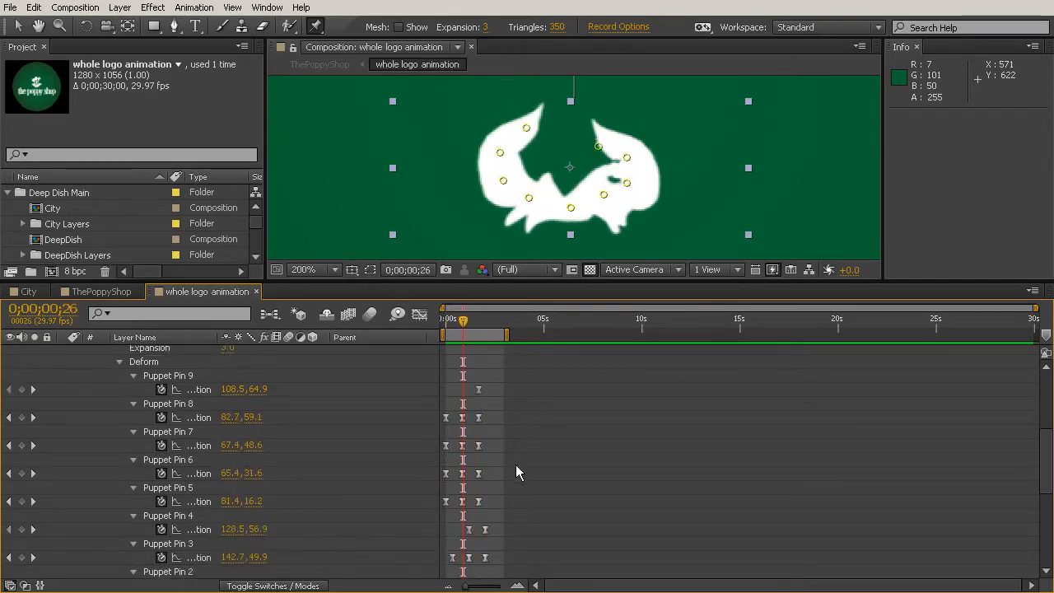
Change the interpolation of the midway pose keyframes so the leaves flow through without pausing.
scroll(down, 3)
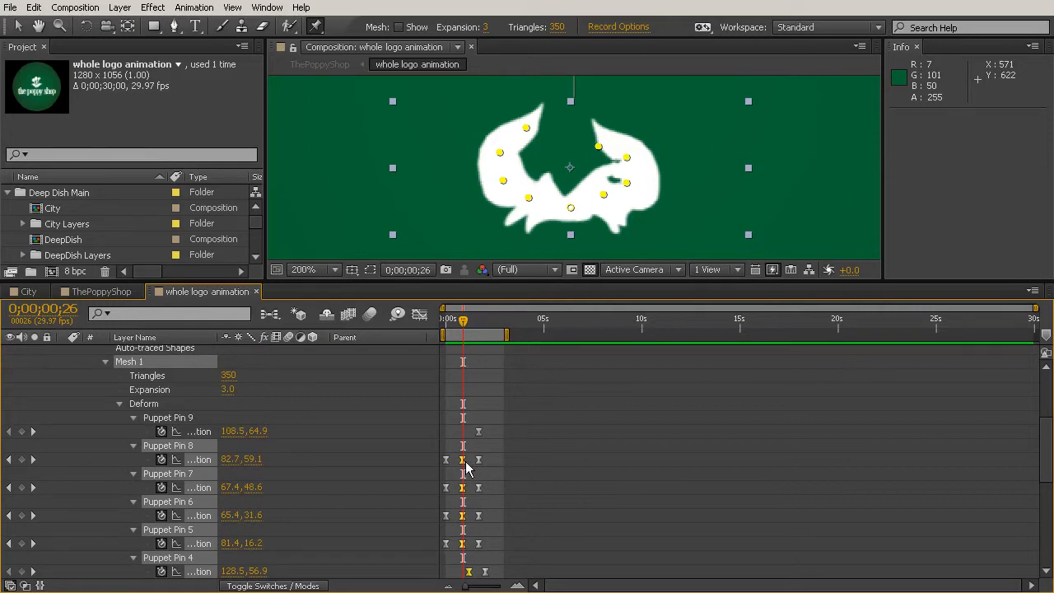
click(462, 459)
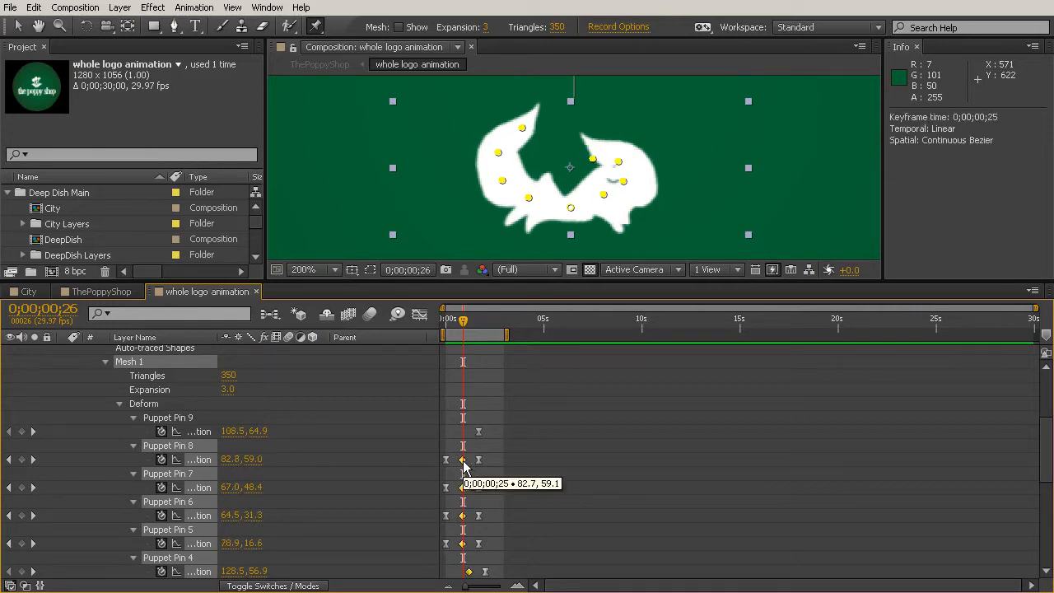
mouse_move(486, 523)
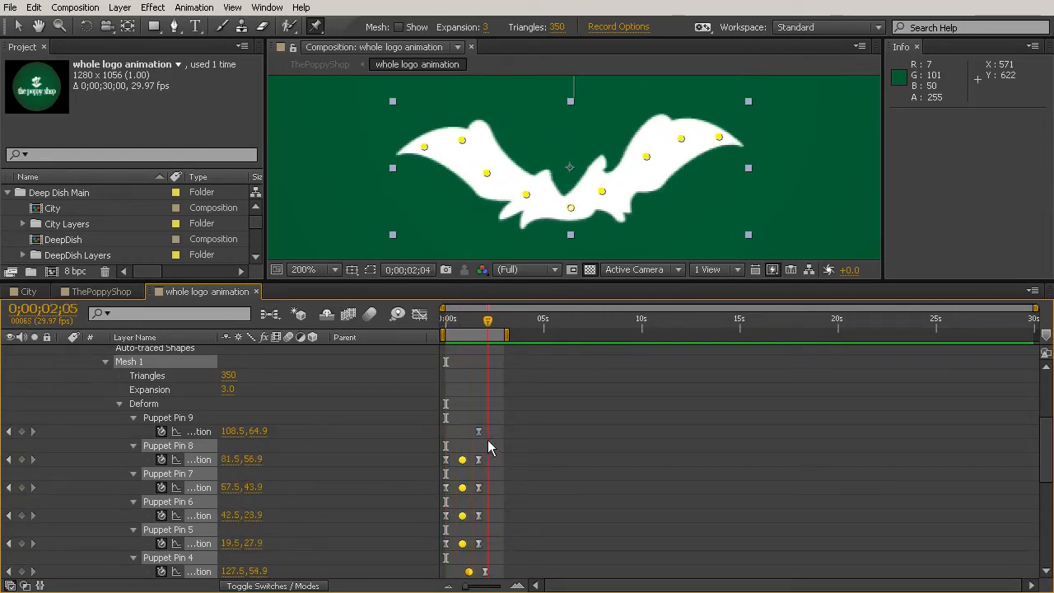
Return to 0;00, zoom the viewer to 50% to see the full logo, and scrub the leaves opening.
drag(487, 321, 475, 320)
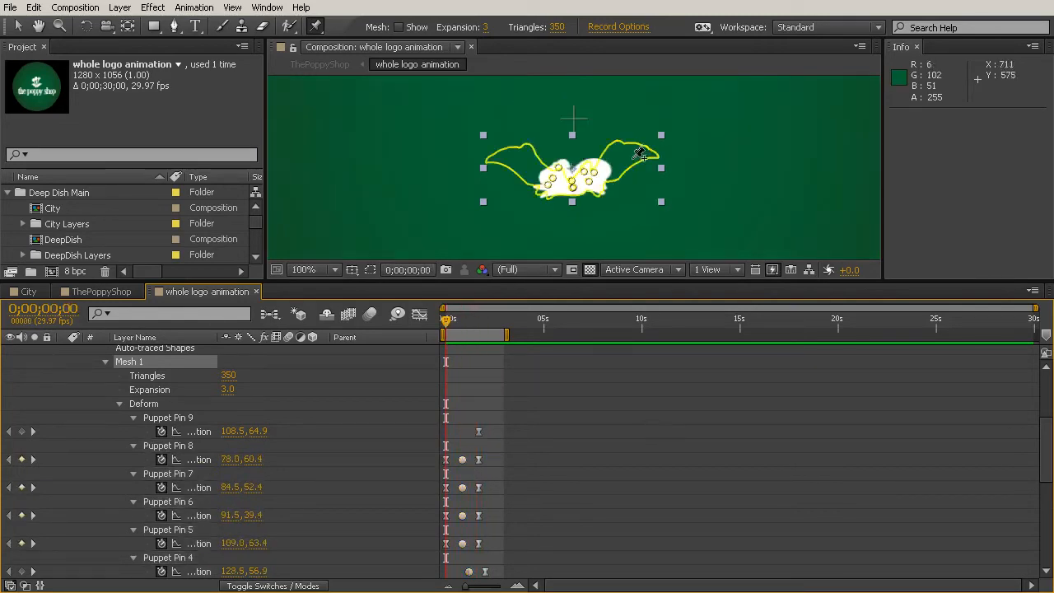
click(303, 270)
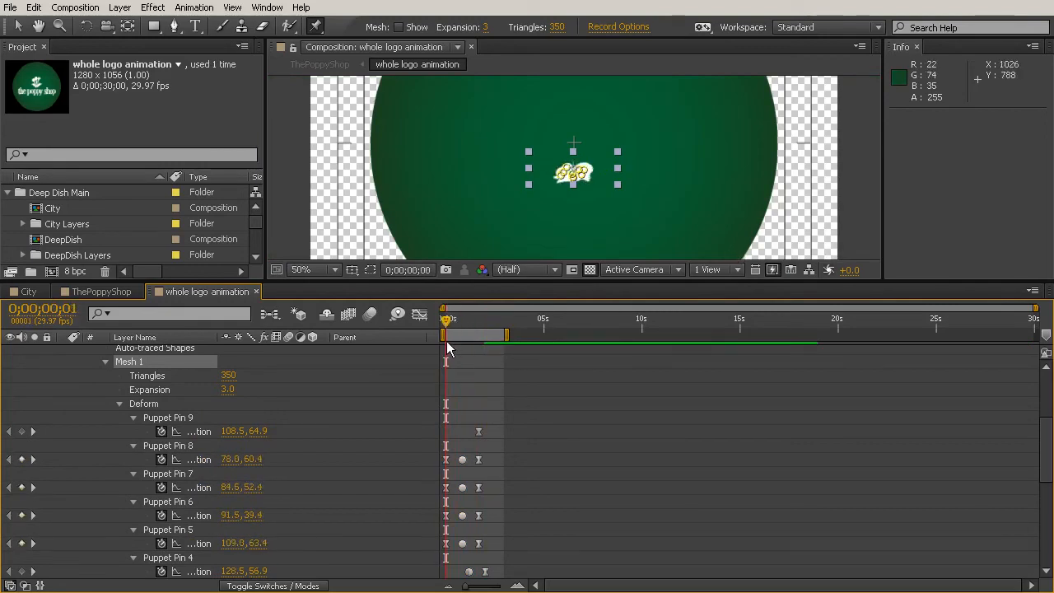
drag(447, 320, 486, 319)
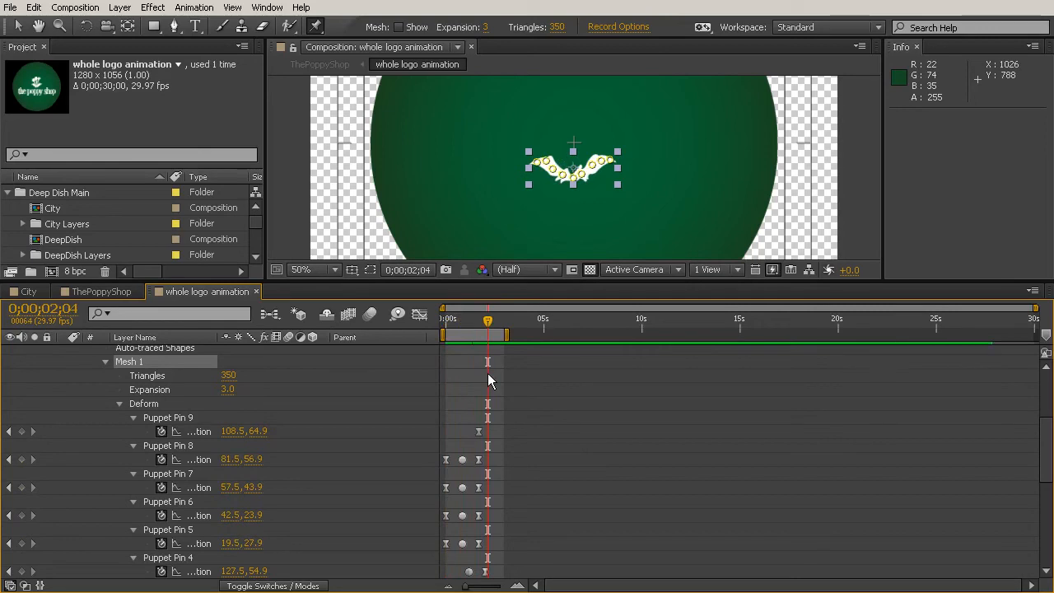